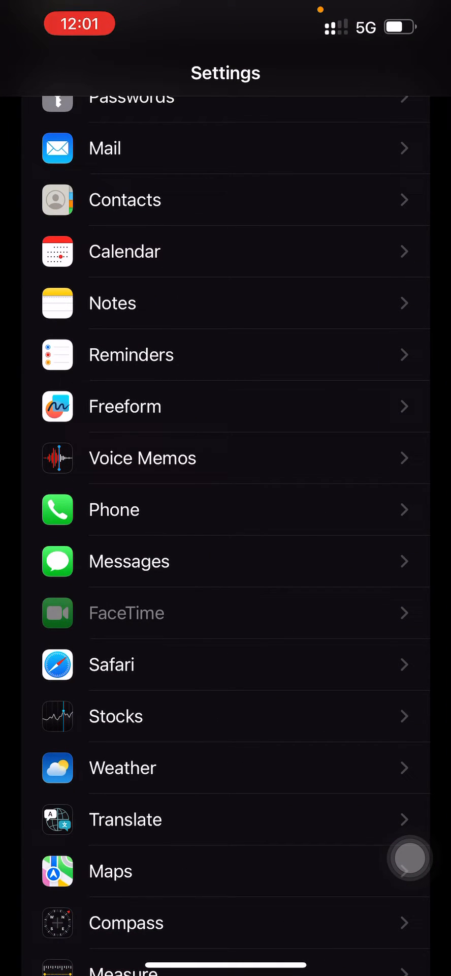
- Scroll down the main Settings list and go into Screen Time
{"action": "scroll", "scroll_direction": "down", "scroll_amount": 3}
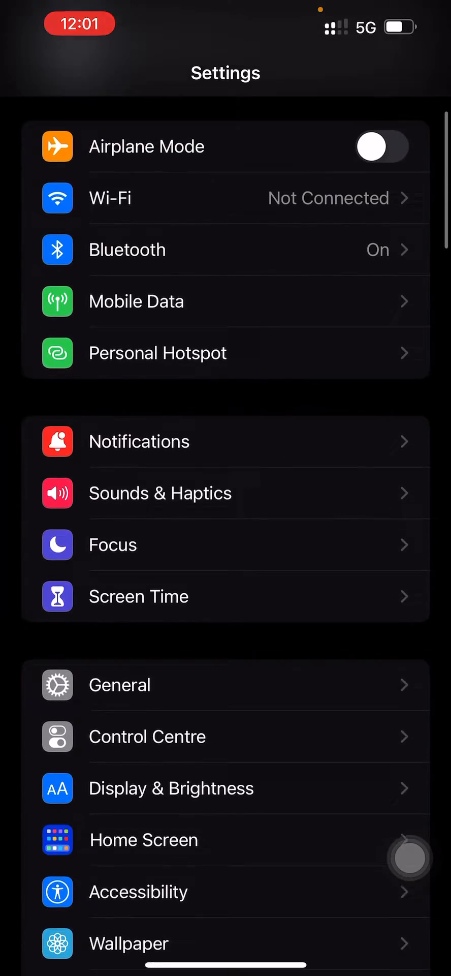
{"action": "scroll", "scroll_direction": "down", "scroll_amount": 3}
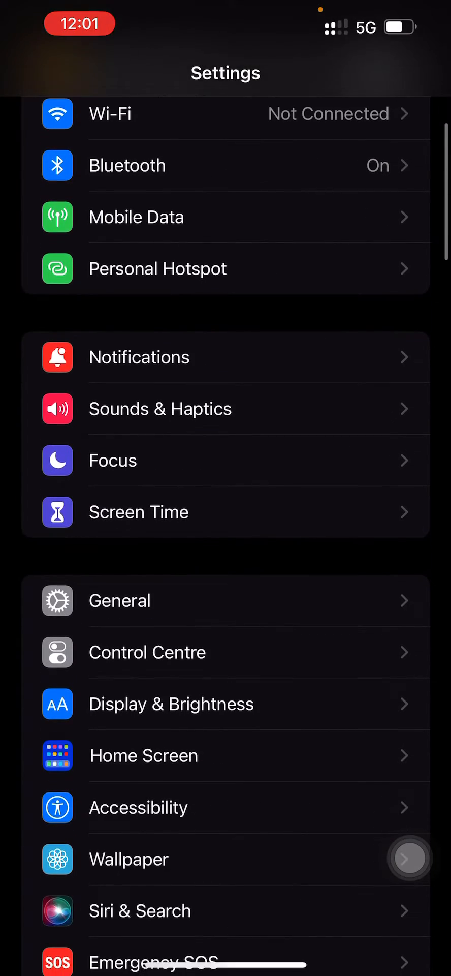
{"action": "scroll", "scroll_direction": "down", "scroll_amount": 3}
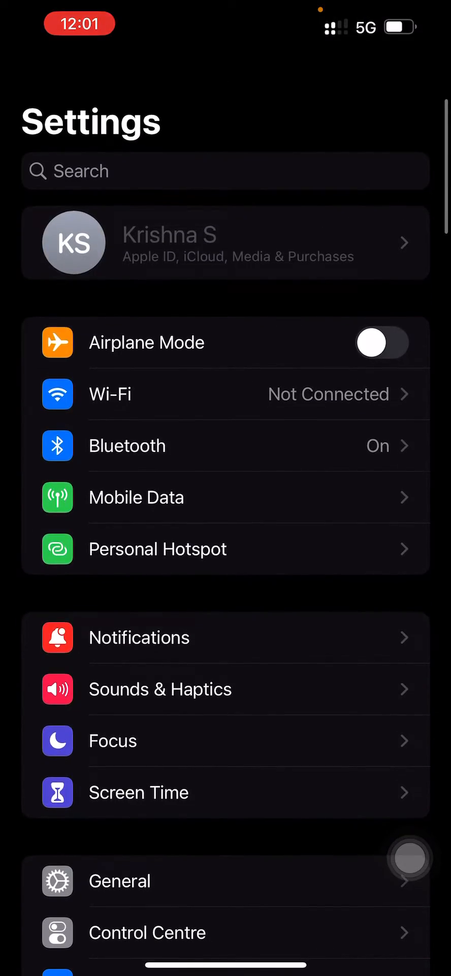
{"action": "scroll", "scroll_direction": "down", "scroll_amount": 3}
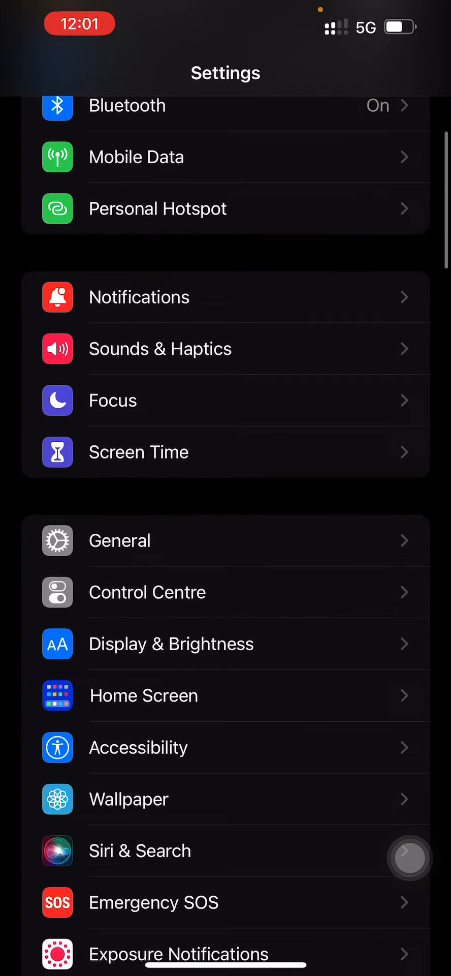
{"action": "scroll", "scroll_direction": "down", "scroll_amount": 3}
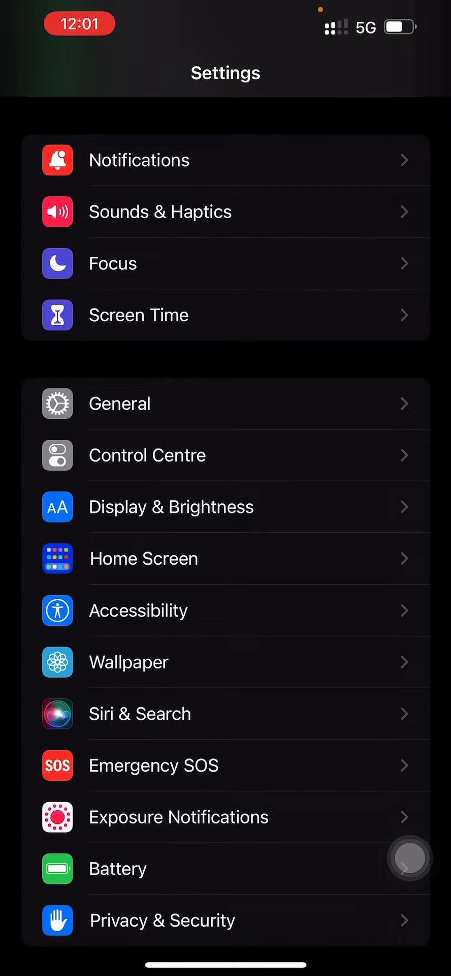
{"action": "scroll", "scroll_direction": "down", "scroll_amount": 3}
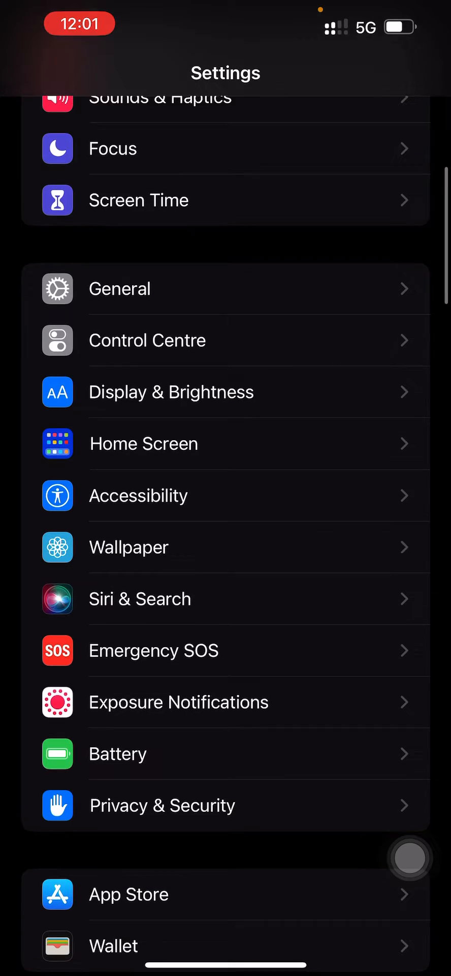
{"action": "scroll", "scroll_direction": "down", "scroll_amount": 3}
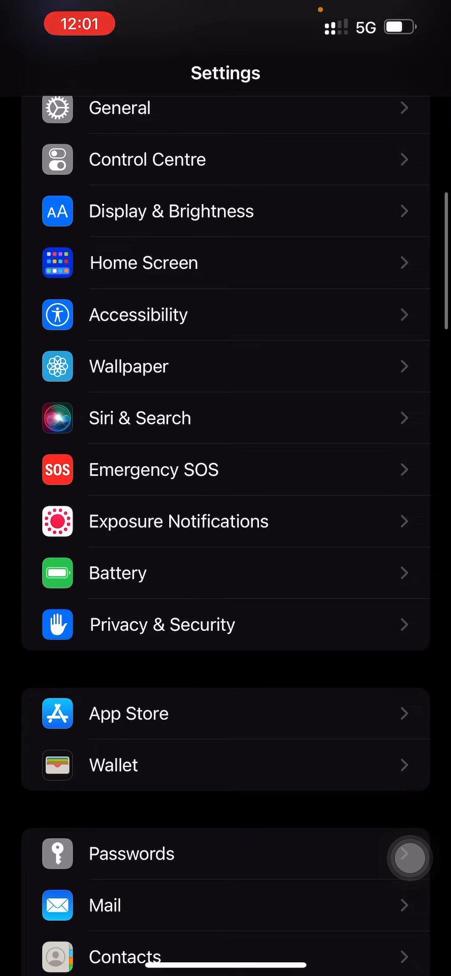
{"action": "scroll", "scroll_direction": "down", "scroll_amount": 3}
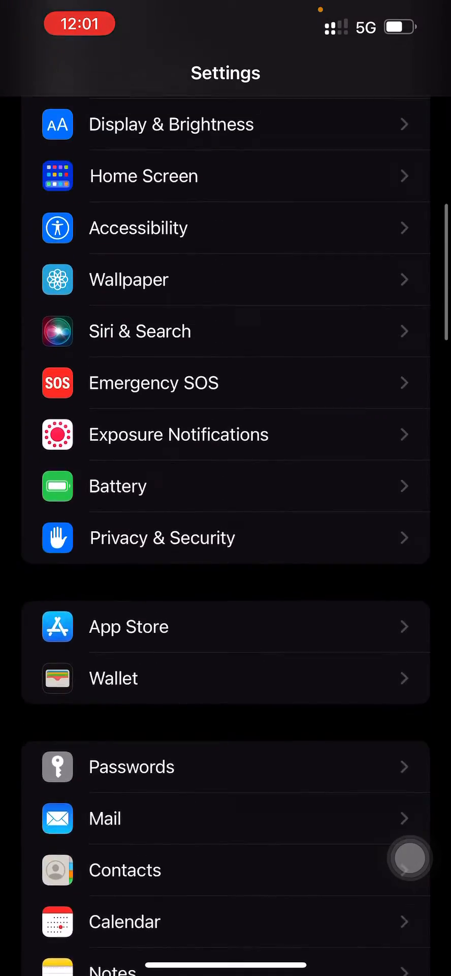
{"action": "scroll", "scroll_direction": "down", "scroll_amount": 3}
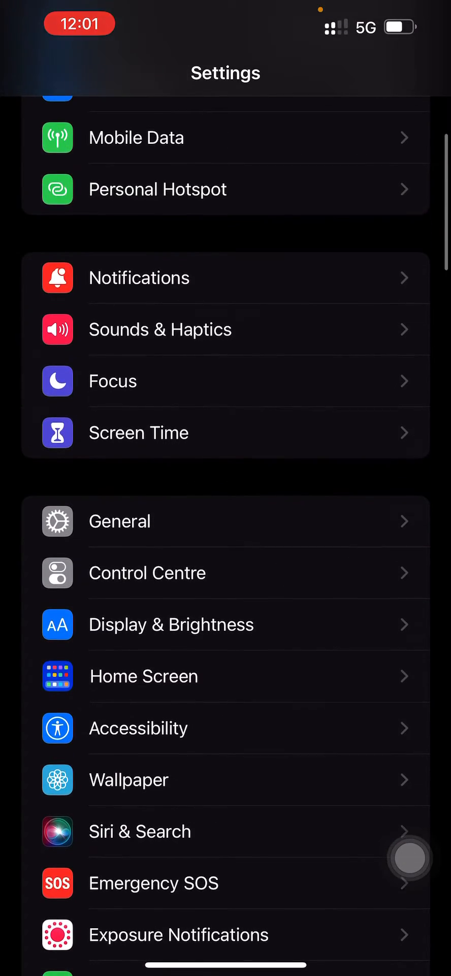
{"action": "left_click", "coordinate": [138, 433]}
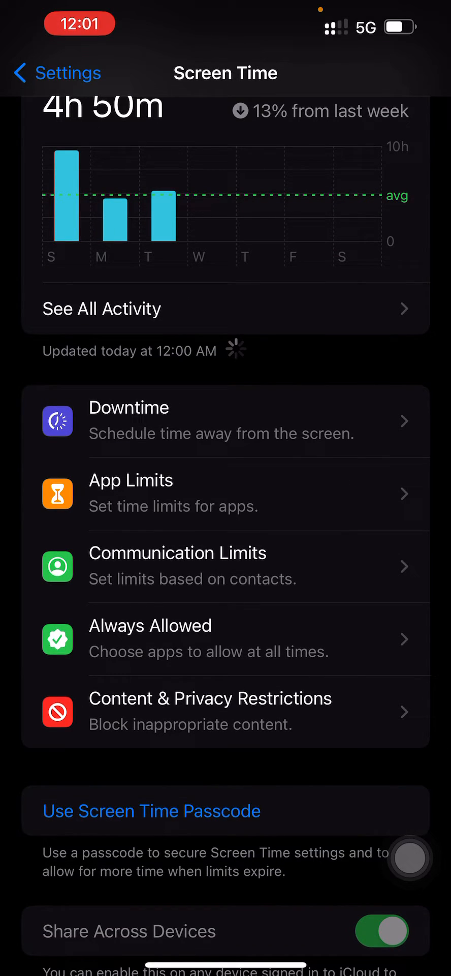
- Go into Content & Privacy Restrictions and scroll its enabled restriction list
{"action": "left_click", "coordinate": [210, 697]}
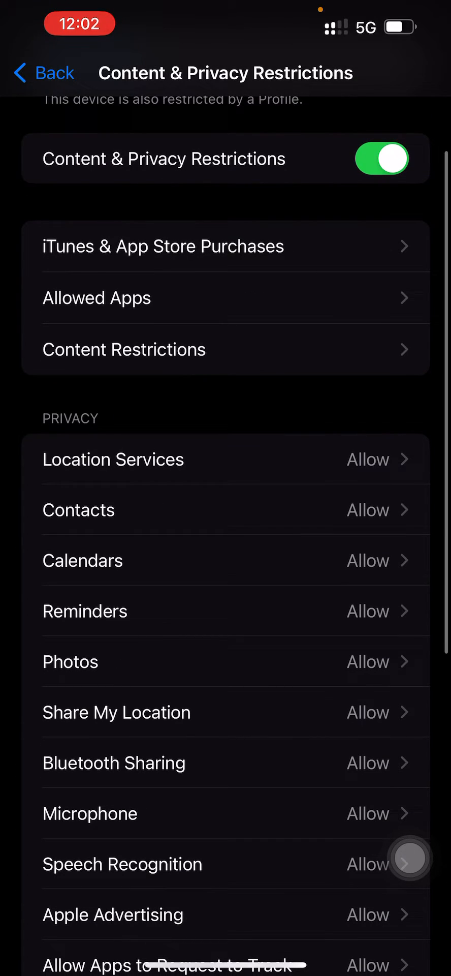
{"action": "scroll", "scroll_direction": "down", "scroll_amount": 3}
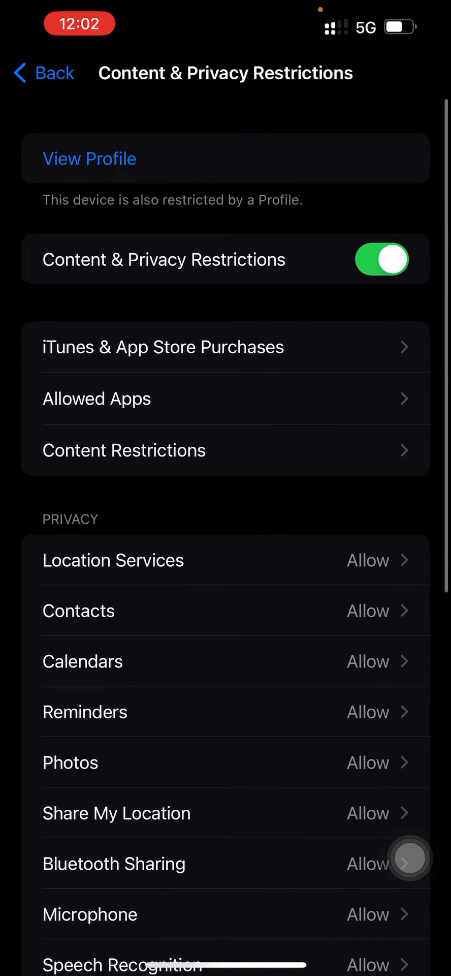
- Switch off Content & Privacy Restrictions, then enter Face ID & Passcode to get the passcode prompt
{"action": "left_click", "coordinate": [381, 259]}
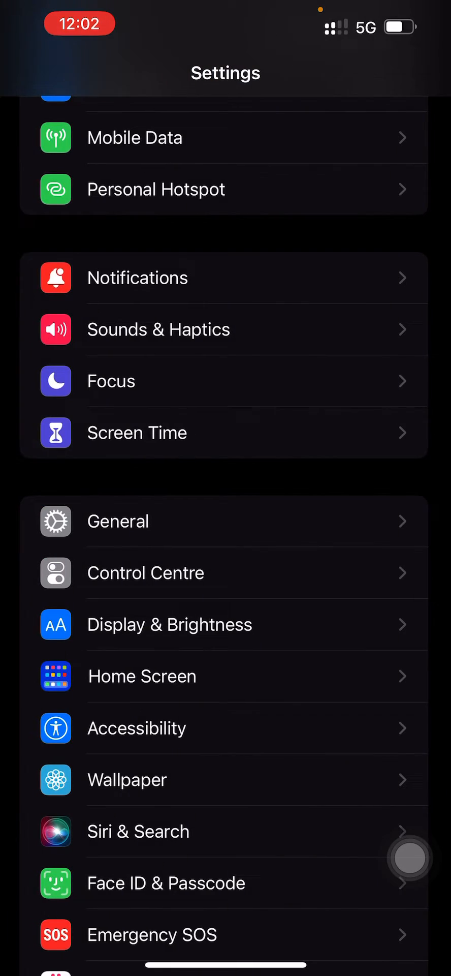
{"action": "left_click", "coordinate": [166, 882]}
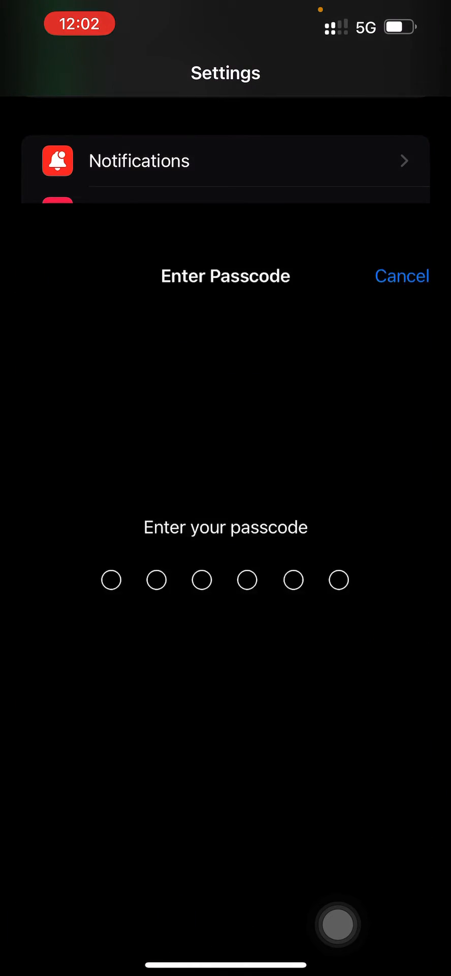